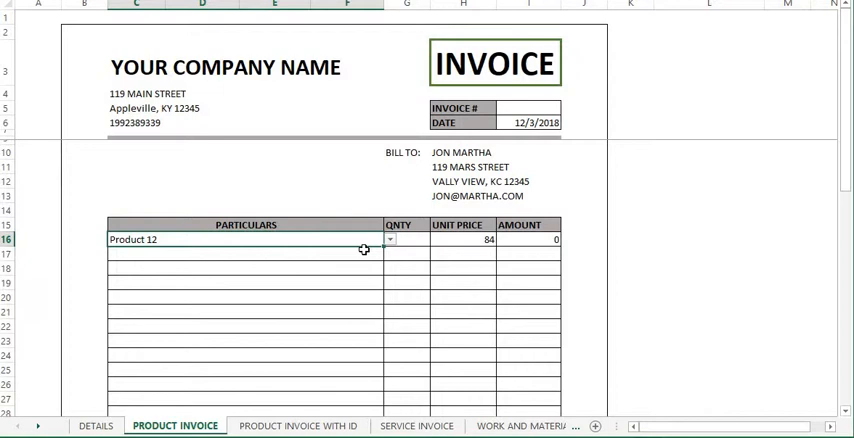
Choose Product 13 and Product 14 from the Particulars lists so prices 142 and 38 fill in.
{"action": "left_click", "coordinate": [244, 254]}
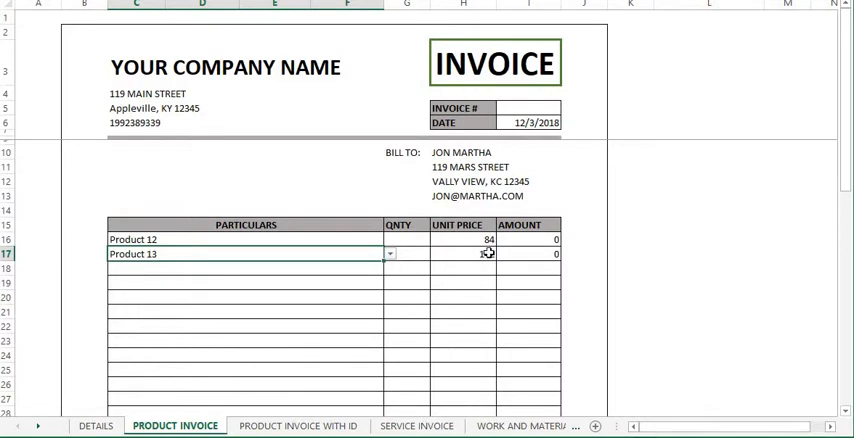
{"action": "type", "text": "142"}
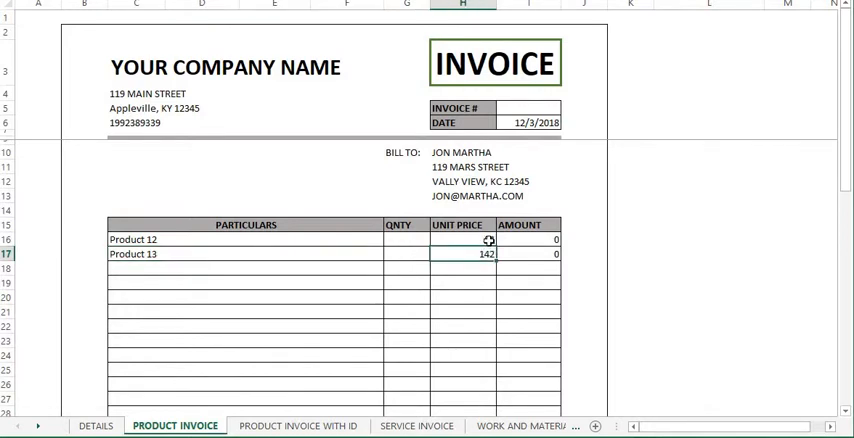
{"action": "left_click", "coordinate": [470, 240]}
{"action": "type", "text": "84"}
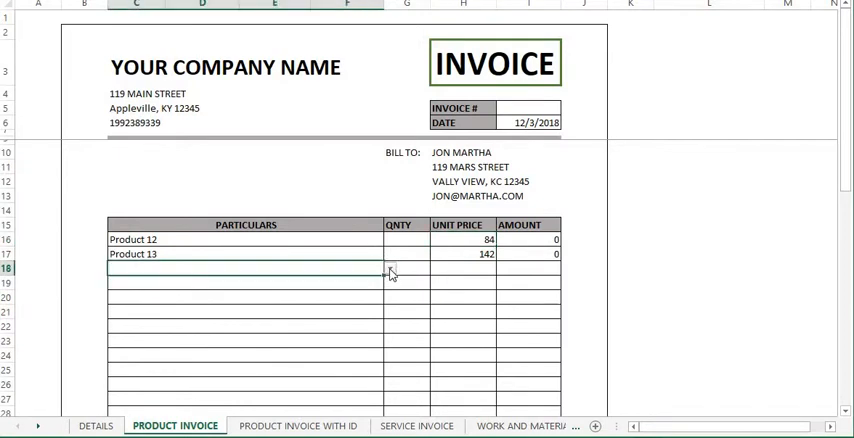
{"action": "left_click", "coordinate": [388, 268]}
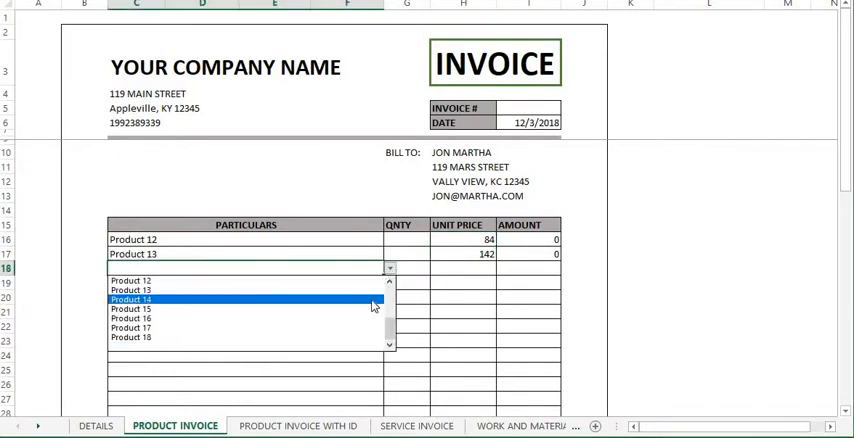
{"action": "left_click", "coordinate": [132, 300]}
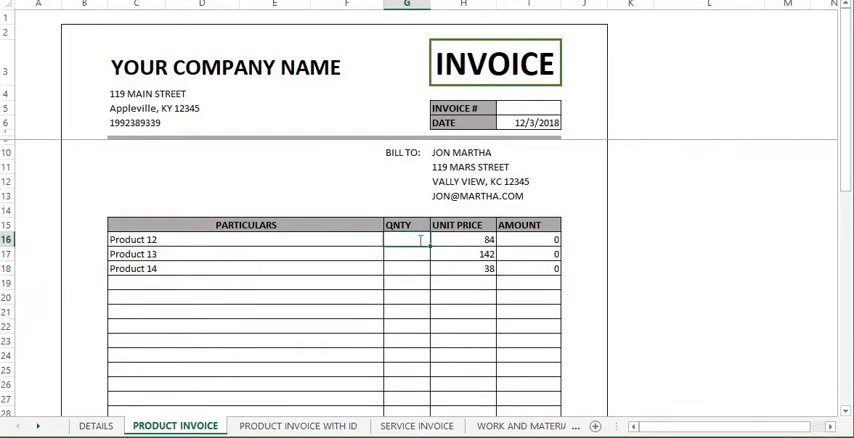
Enter quantities 1, 2 and 3 so the line amounts compute to 84, 284 and 114.
{"action": "type", "text": "1"}
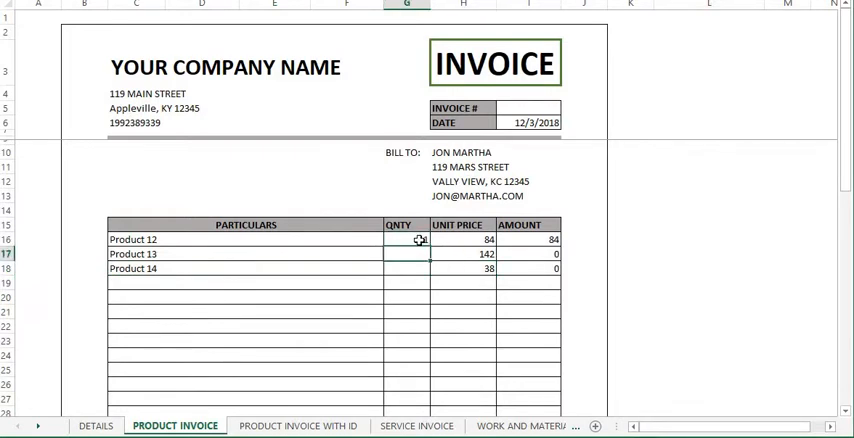
{"action": "type", "text": "3"}
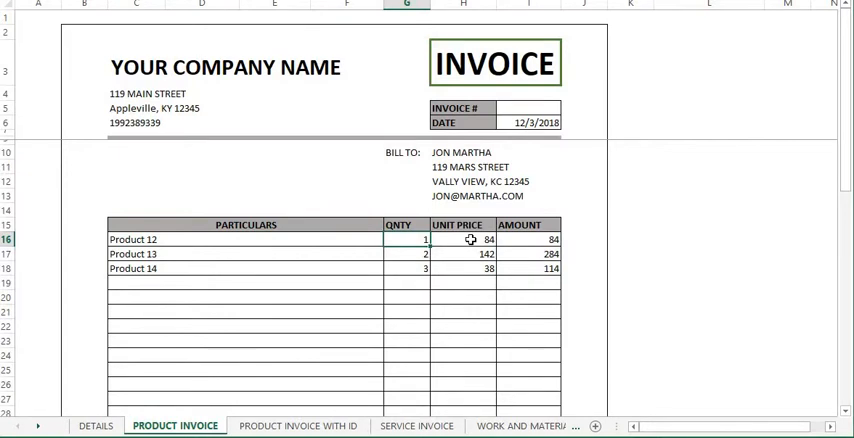
{"action": "left_click", "coordinate": [530, 240]}
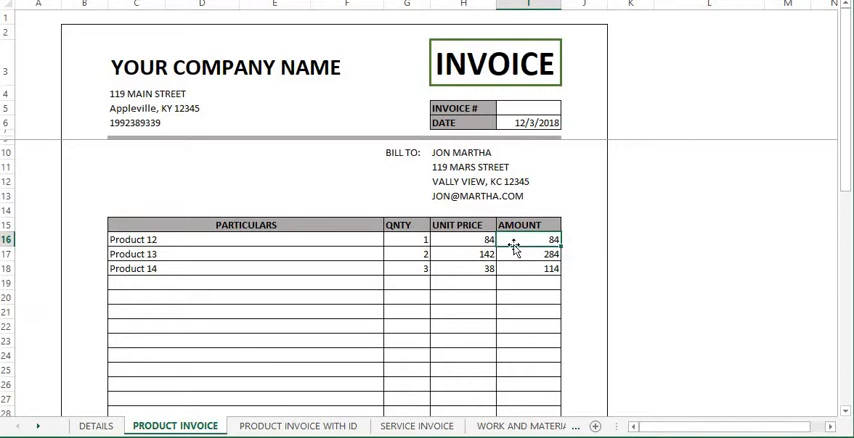
{"action": "mouse_move", "coordinate": [290, 344]}
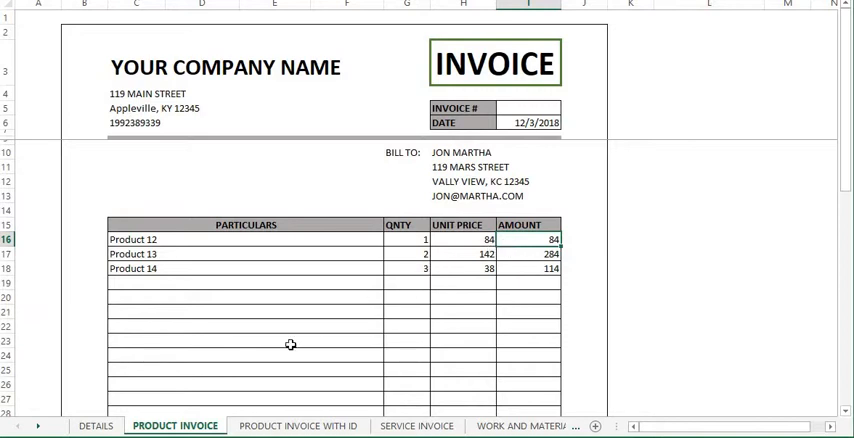
{"action": "mouse_move", "coordinate": [226, 376]}
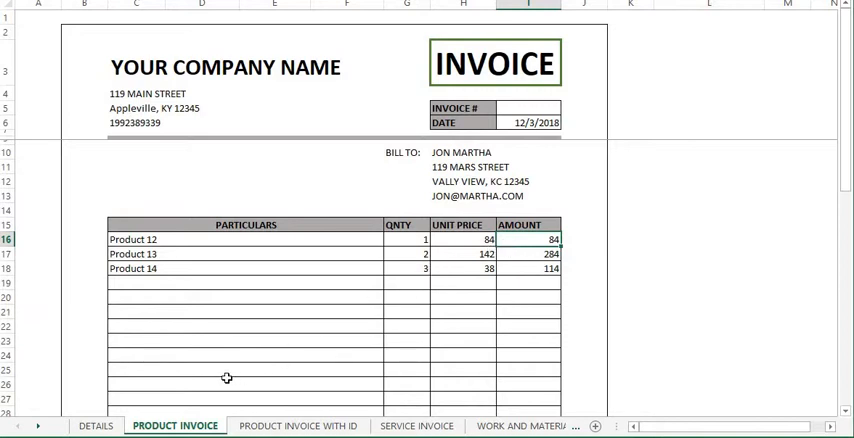
{"action": "mouse_move", "coordinate": [222, 376]}
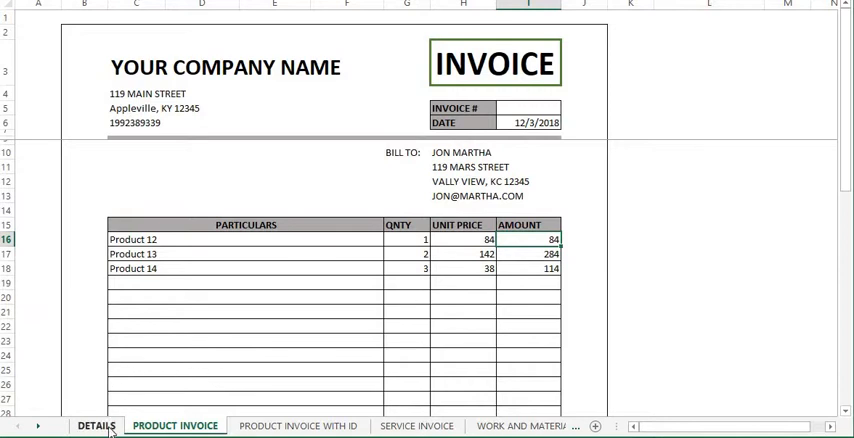
Switch to the Details sheet and select the customer address and company name entries.
{"action": "left_click", "coordinate": [96, 424]}
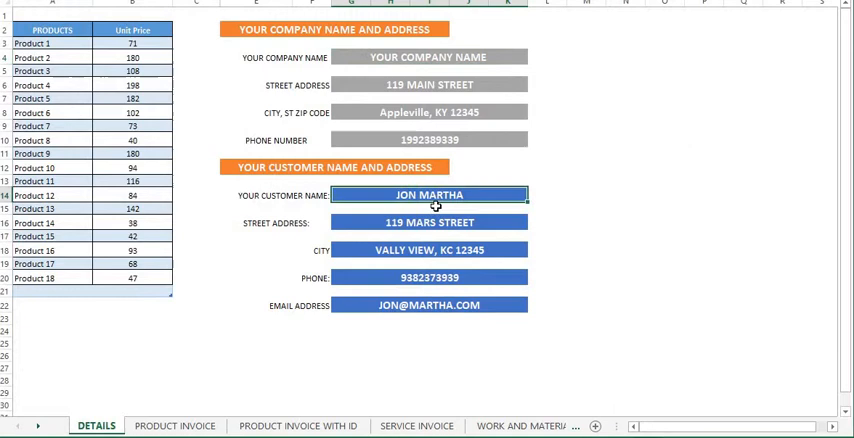
{"action": "left_click", "coordinate": [428, 222]}
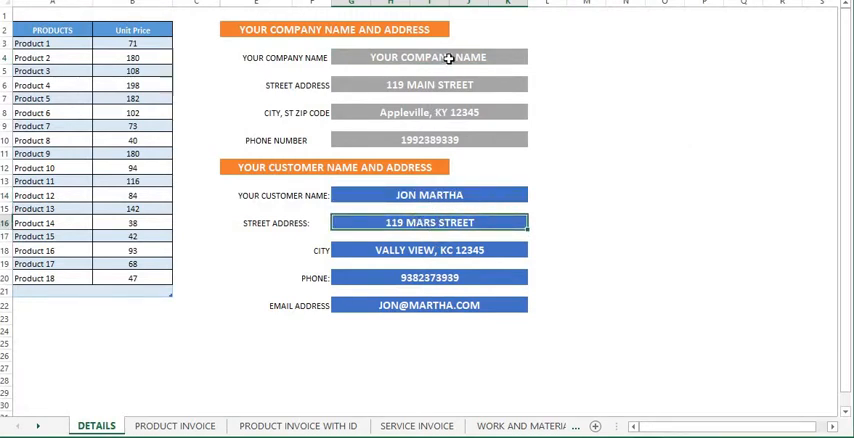
{"action": "left_click", "coordinate": [442, 56]}
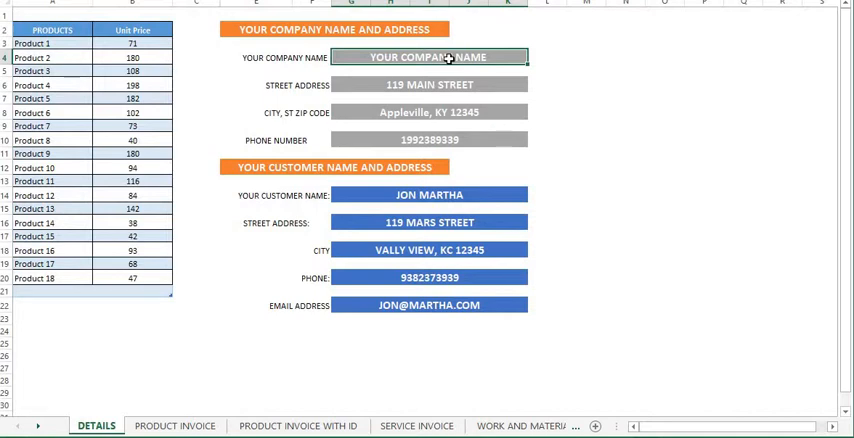
Rename the company to ABC COMPANY LIMITED and check the product invoice header shows it.
{"action": "type", "text": "A"}
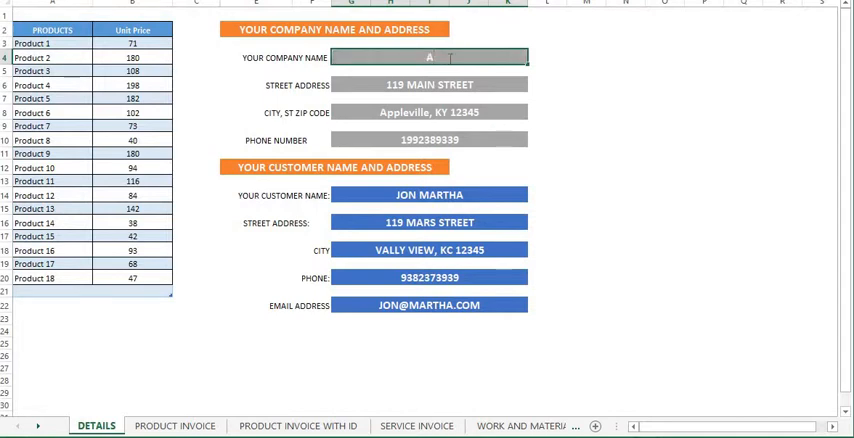
{"action": "type", "text": "B"}
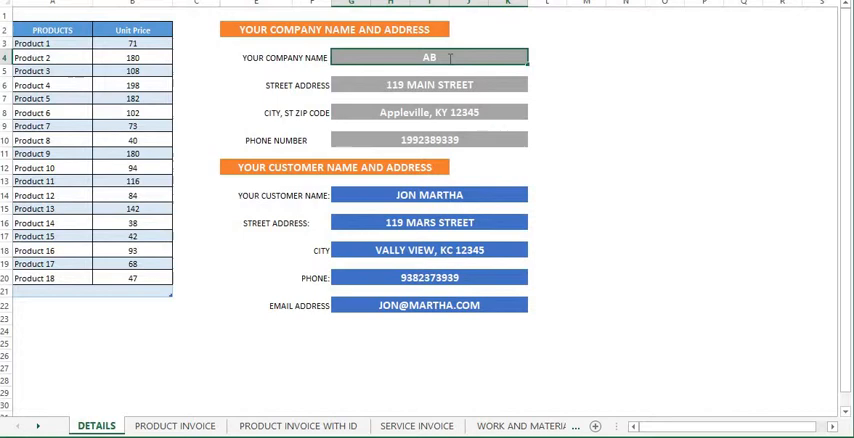
{"action": "type", "text": "ABC COMPANY LIMITED"}
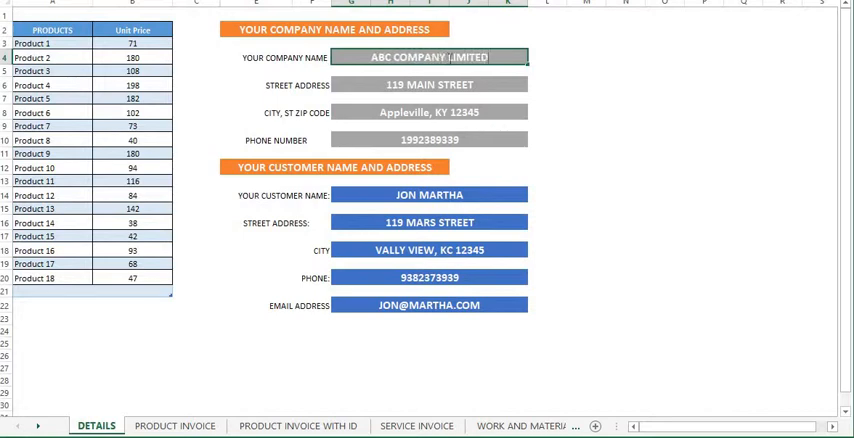
{"action": "left_click", "coordinate": [350, 72]}
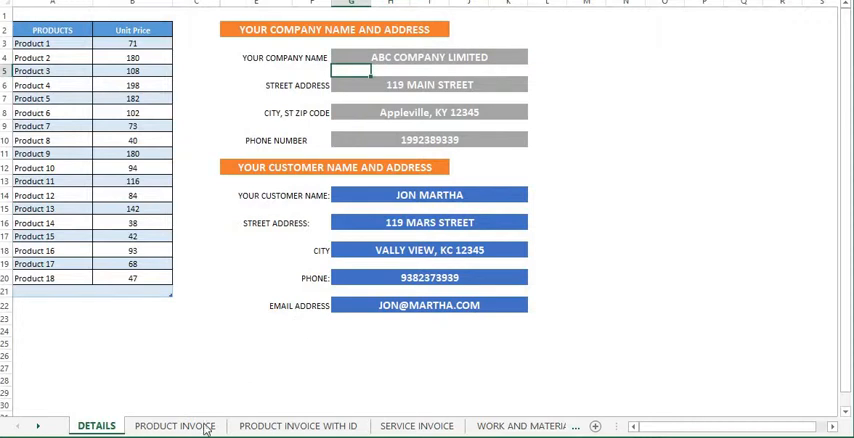
{"action": "left_click", "coordinate": [174, 424]}
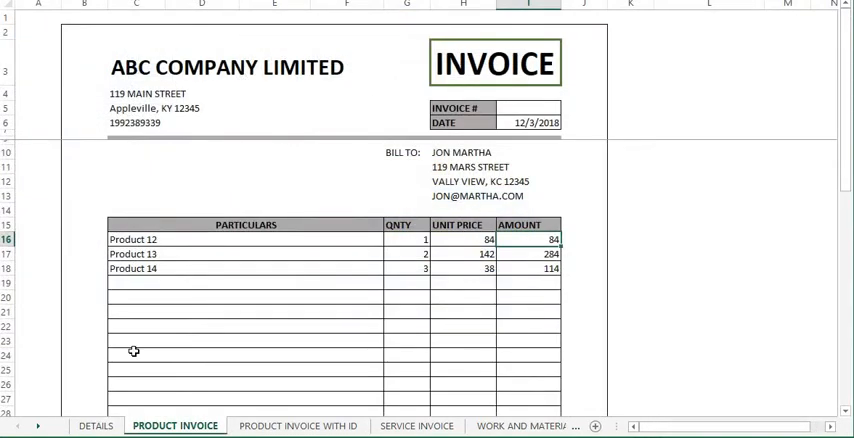
{"action": "left_click", "coordinate": [96, 424]}
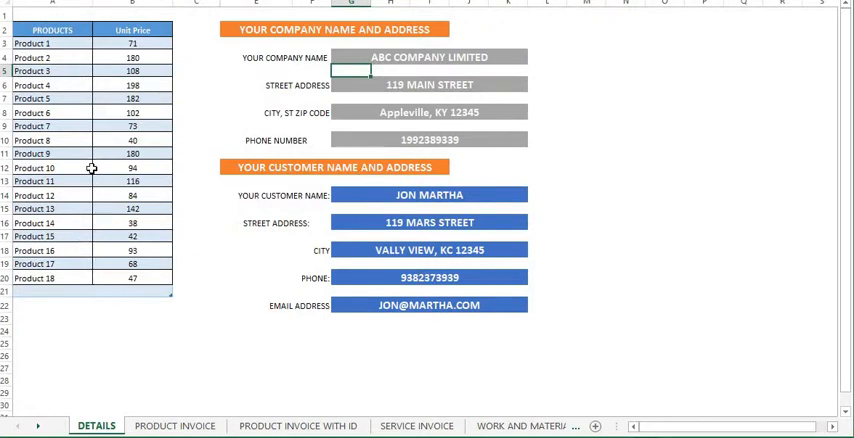
{"action": "mouse_move", "coordinate": [84, 270]}
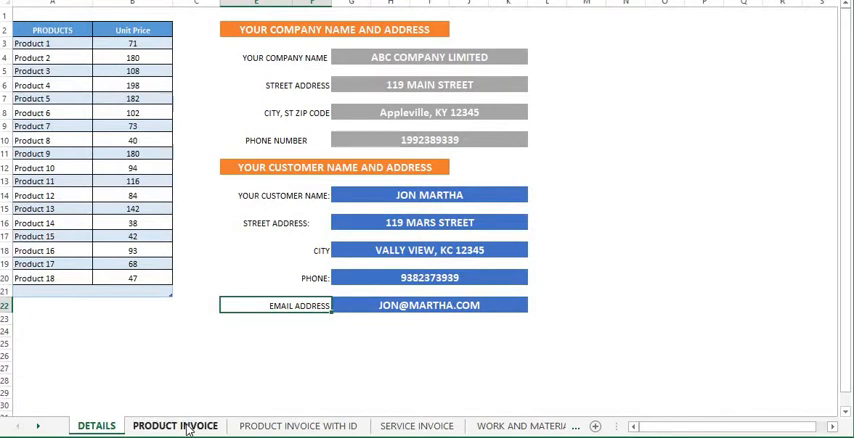
Set the product invoice title to RECEIPT so the PAID stamp appears, subtotal 482.
{"action": "left_click", "coordinate": [174, 424]}
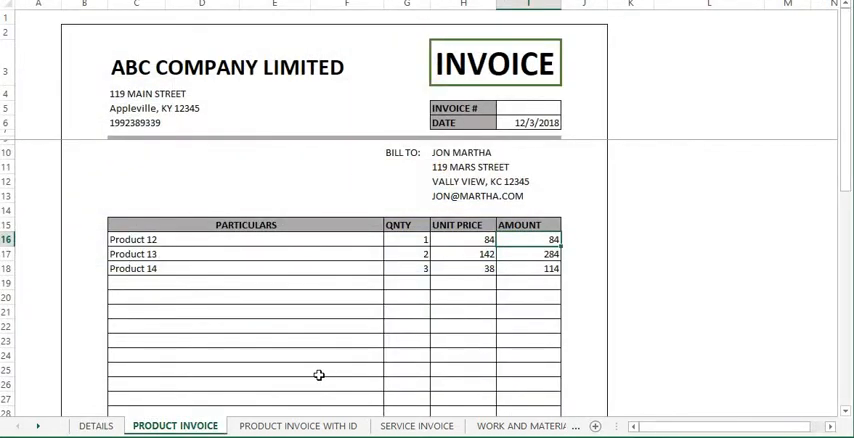
{"action": "mouse_move", "coordinate": [404, 296]}
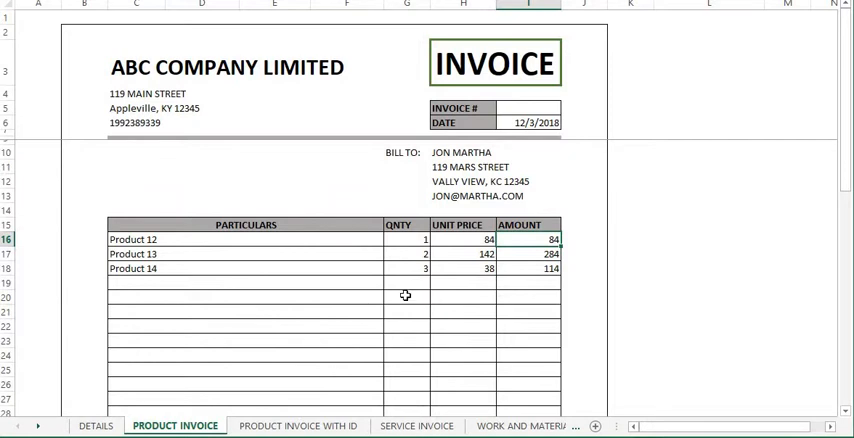
{"action": "scroll", "scroll_direction": "down", "scroll_amount": 3}
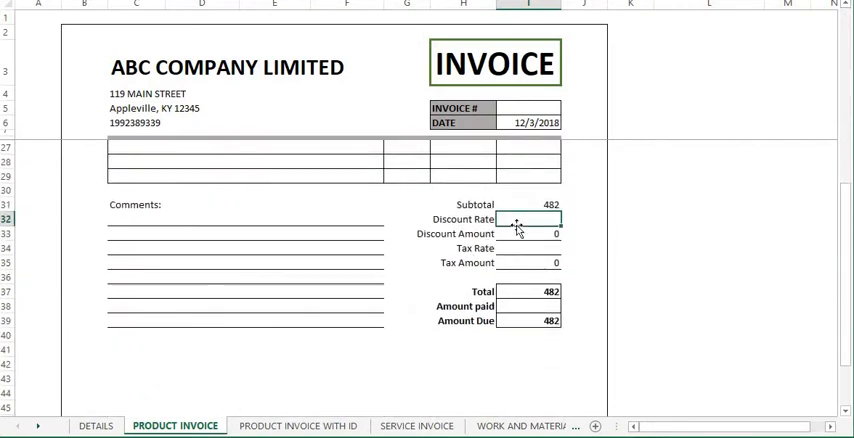
{"action": "left_click", "coordinate": [528, 234]}
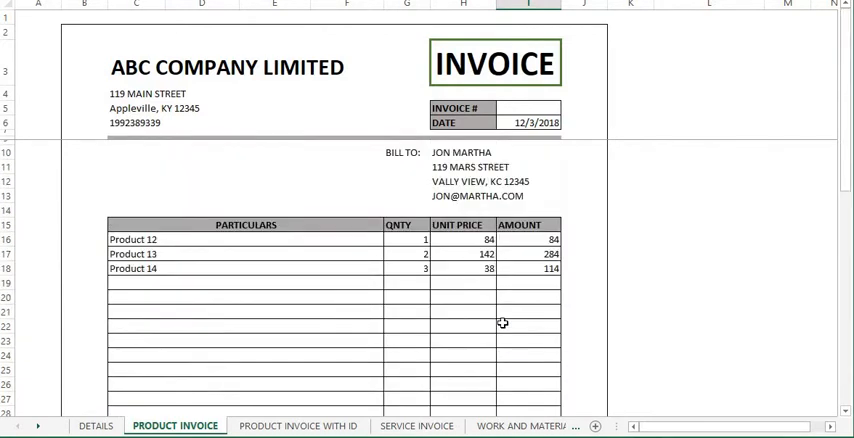
{"action": "left_click", "coordinate": [494, 64]}
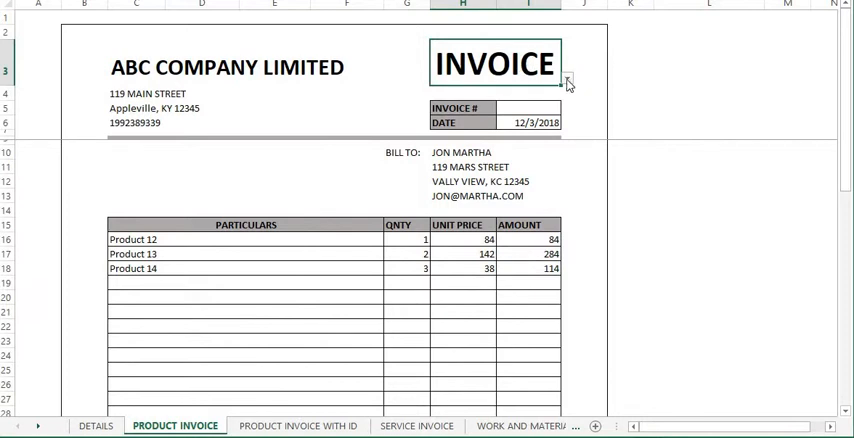
{"action": "left_click", "coordinate": [566, 78]}
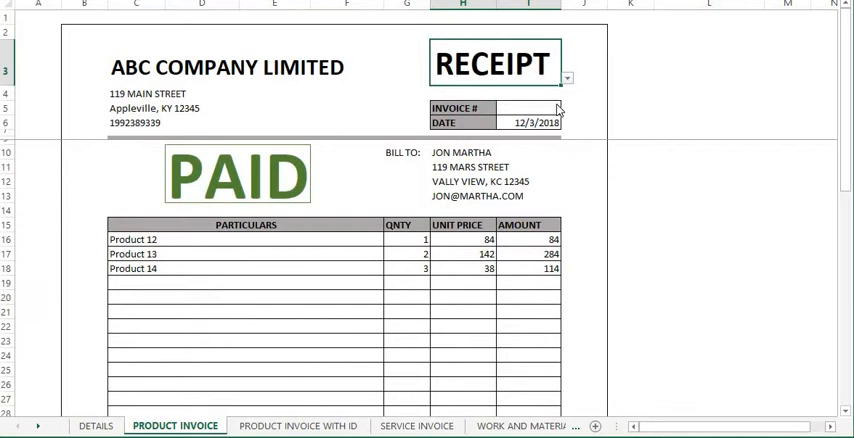
{"action": "mouse_move", "coordinate": [356, 174]}
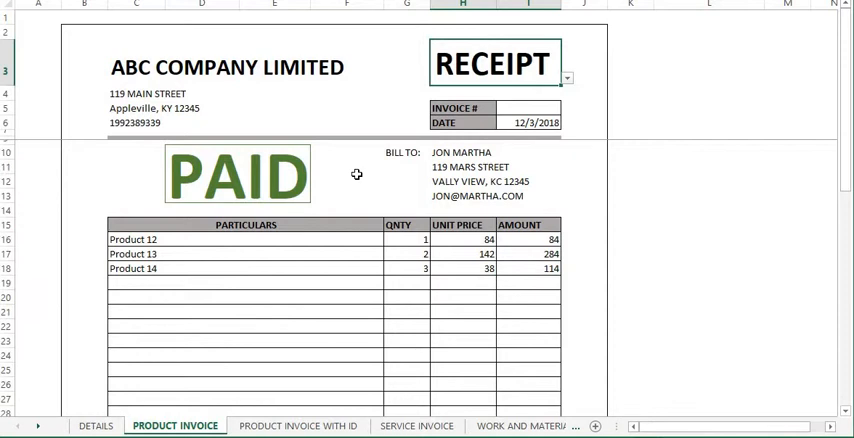
{"action": "mouse_move", "coordinate": [352, 176]}
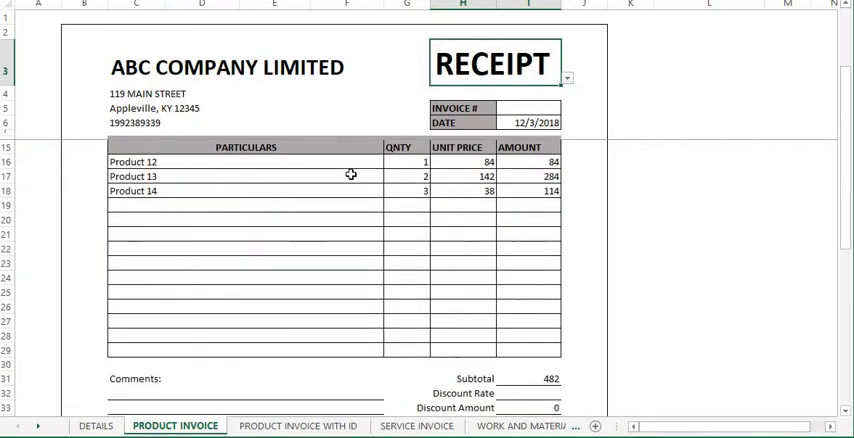
{"action": "left_click", "coordinate": [298, 424]}
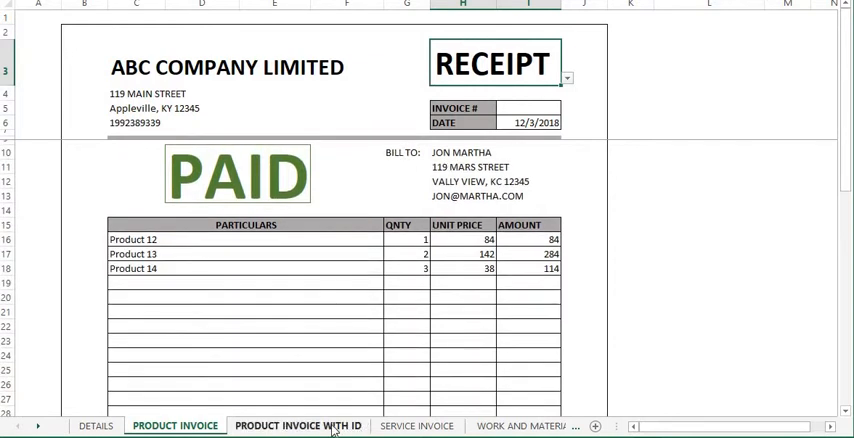
Enter product ID 2 and quantity 4 on the first line, giving Product 2 at 180, amount 720.
{"action": "left_click", "coordinate": [298, 424]}
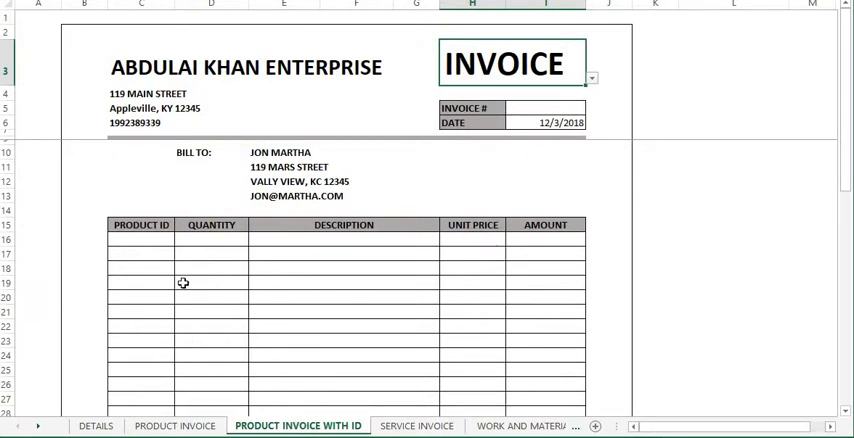
{"action": "left_click", "coordinate": [140, 240]}
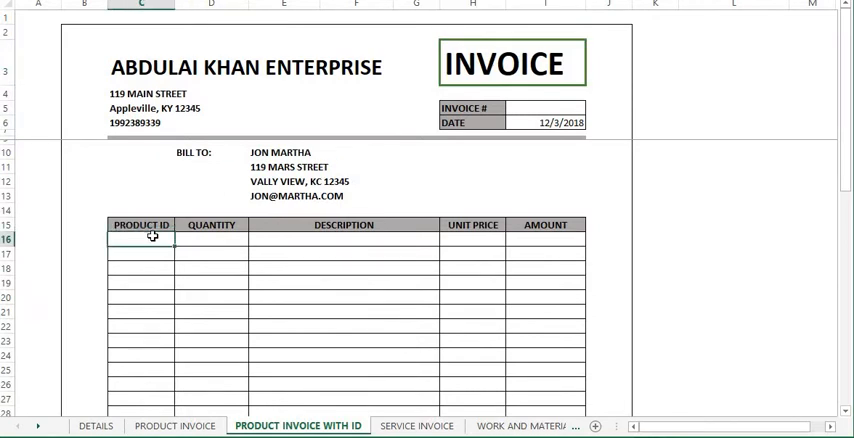
{"action": "type", "text": "2"}
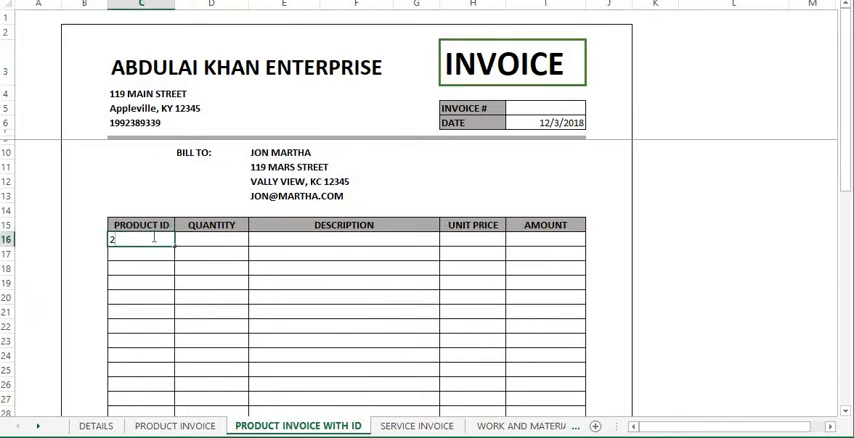
{"action": "key", "text": "Enter"}
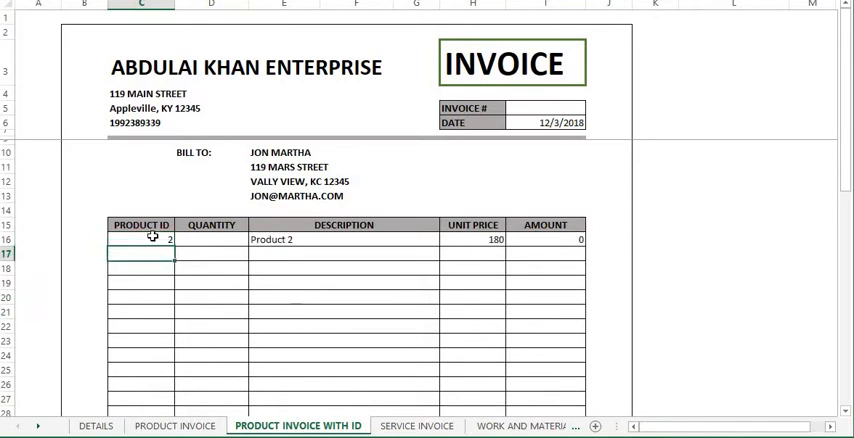
{"action": "left_click", "coordinate": [212, 240]}
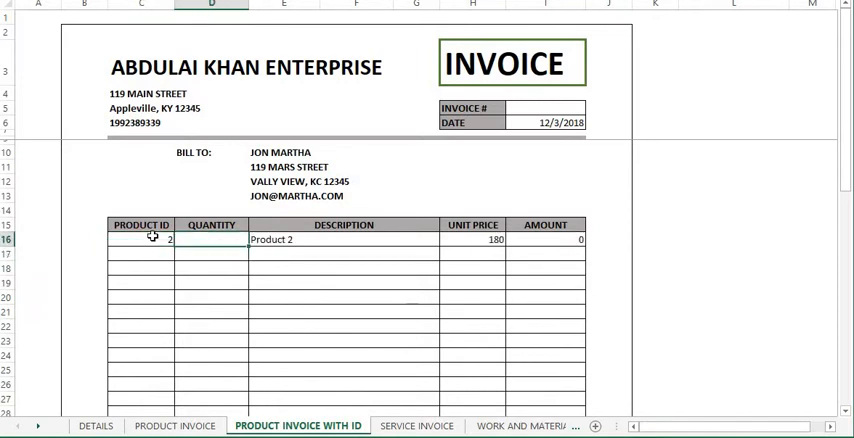
{"action": "type", "text": "4"}
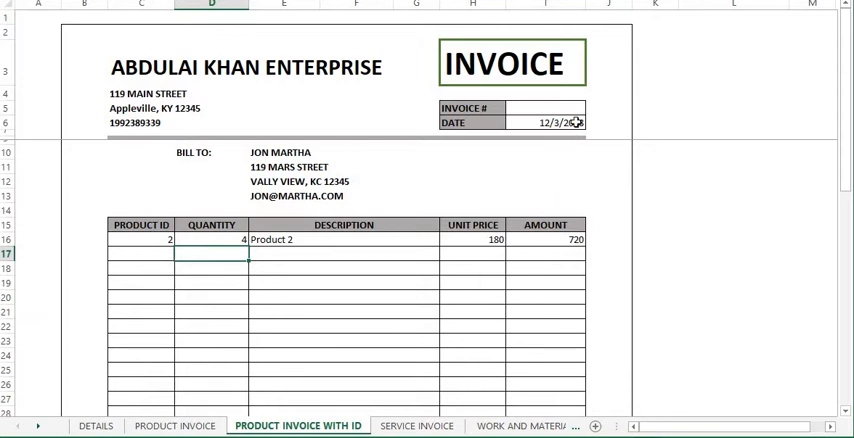
{"action": "left_click", "coordinate": [416, 424]}
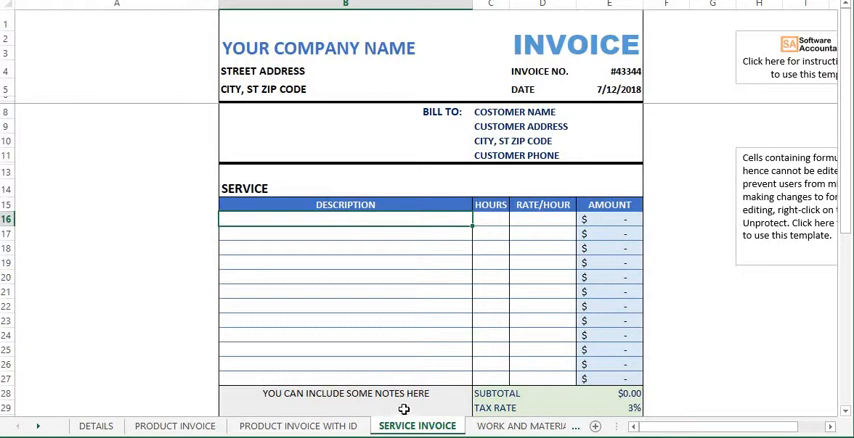
{"action": "mouse_move", "coordinate": [428, 304]}
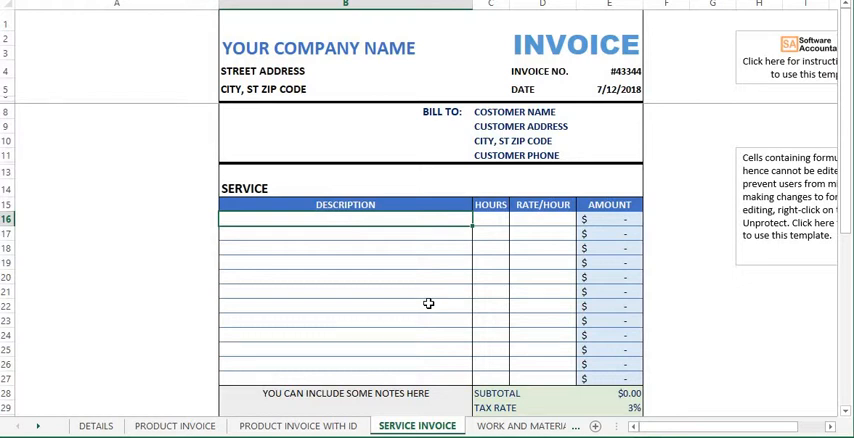
{"action": "mouse_move", "coordinate": [488, 224]}
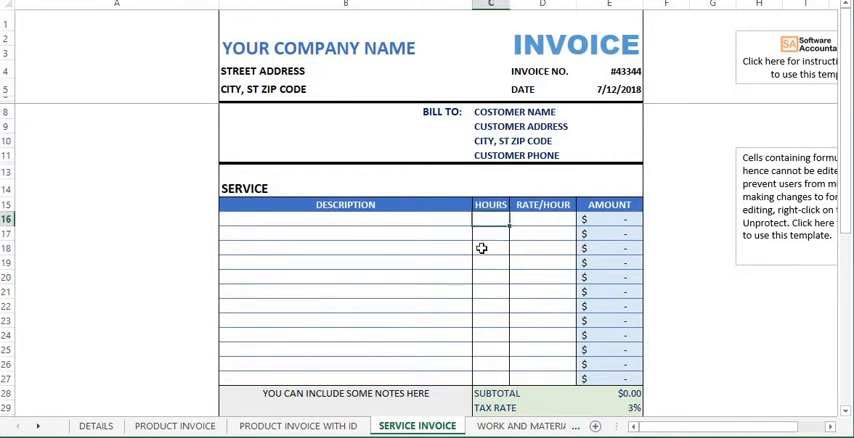
Look over the Service Invoice hours table, then move to the Work and Materials Invoice sheet.
{"action": "left_click", "coordinate": [490, 272]}
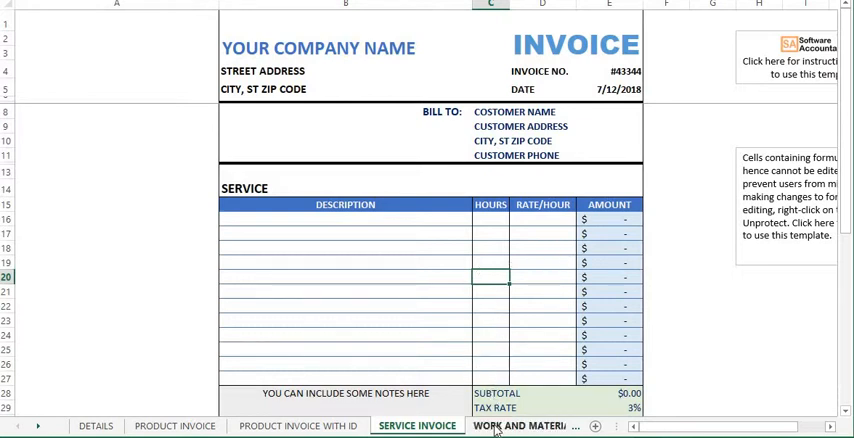
{"action": "left_click", "coordinate": [524, 424]}
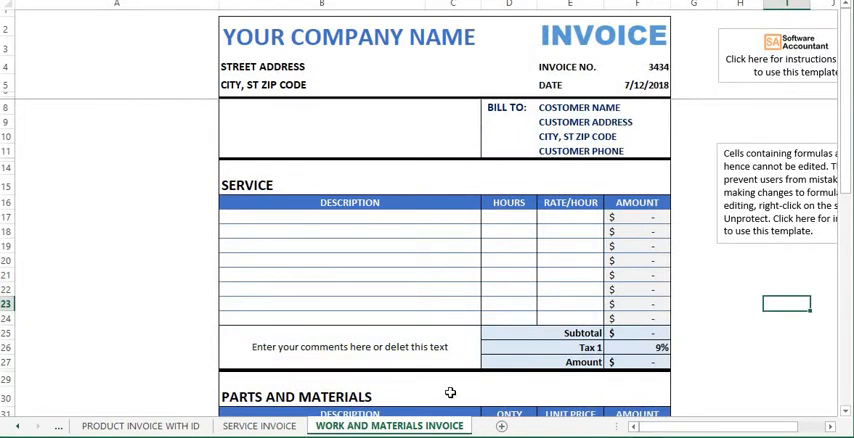
{"action": "scroll", "scroll_direction": "down", "scroll_amount": 3}
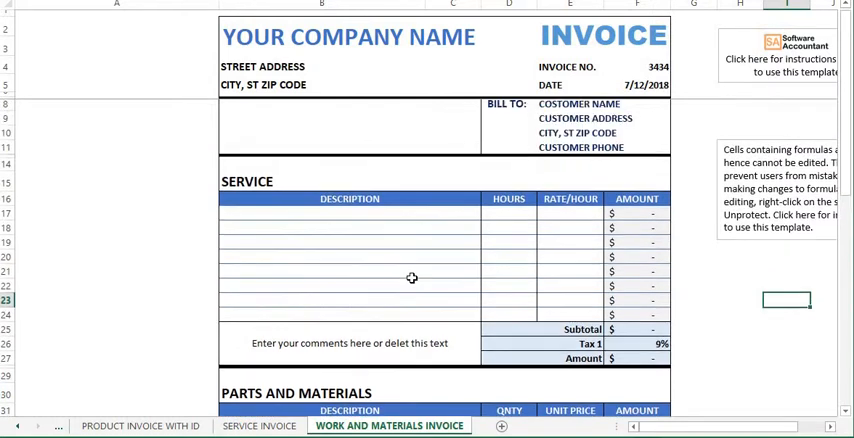
{"action": "scroll", "scroll_direction": "down", "scroll_amount": 3}
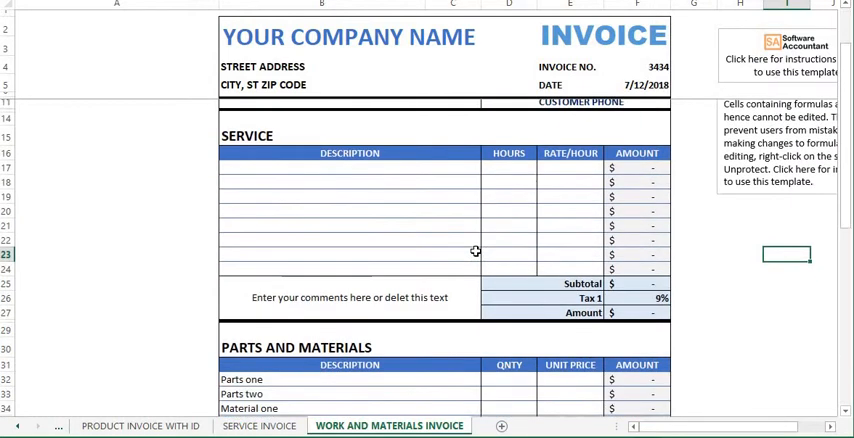
{"action": "scroll", "scroll_direction": "down", "scroll_amount": 3}
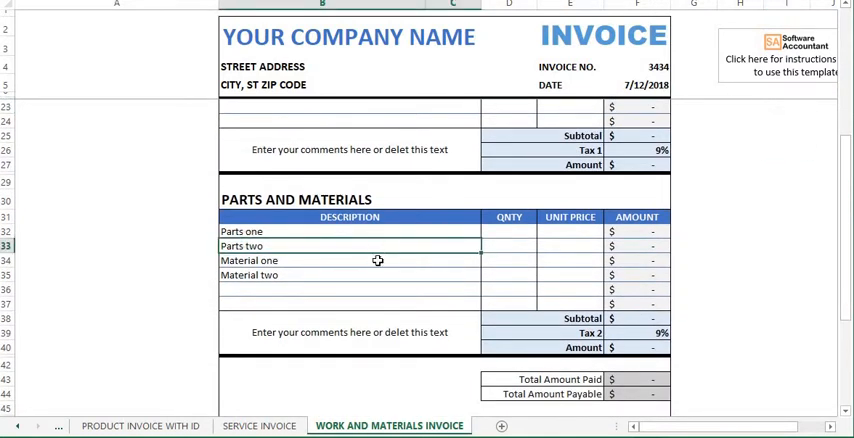
{"action": "left_click", "coordinate": [348, 260]}
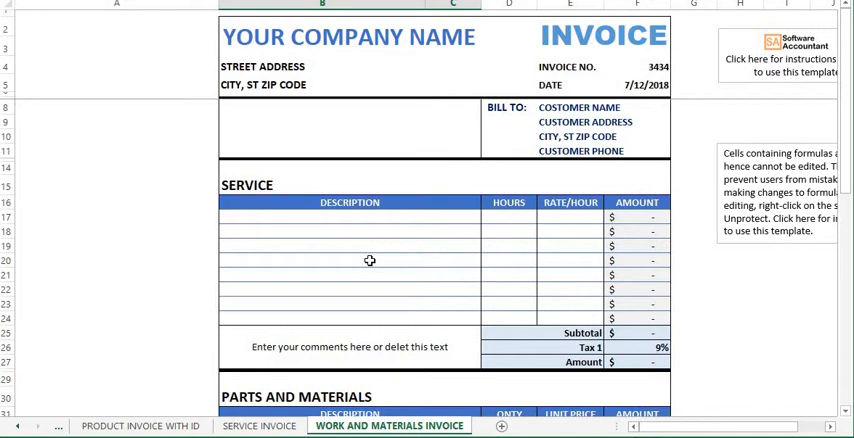
{"action": "mouse_move", "coordinate": [368, 264]}
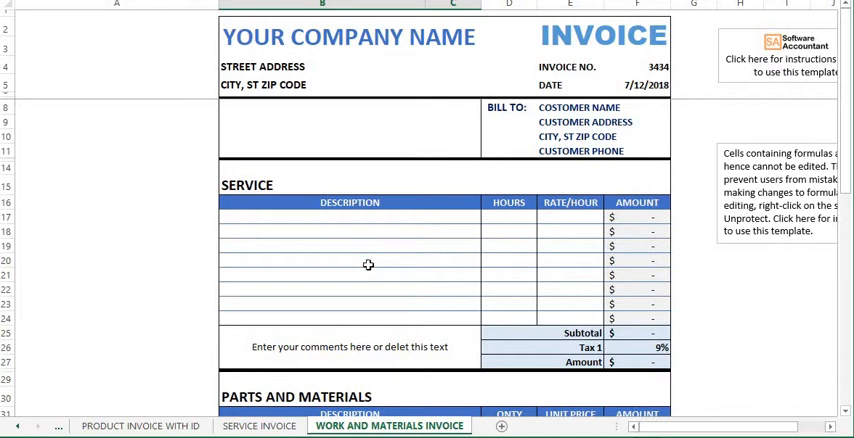
{"action": "scroll", "scroll_direction": "down", "scroll_amount": 3}
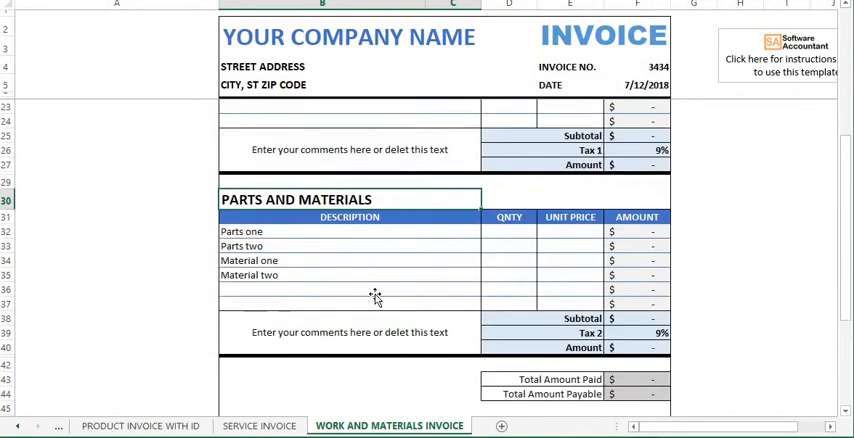
{"action": "scroll", "scroll_direction": "up", "scroll_amount": 3}
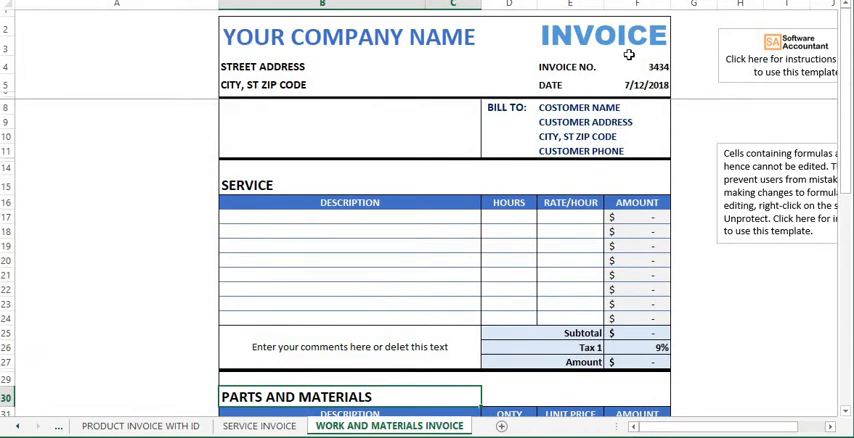
Title the work and materials invoice RECEIPT with PAID stamp, then show the product-ID receipt.
{"action": "left_click", "coordinate": [676, 32]}
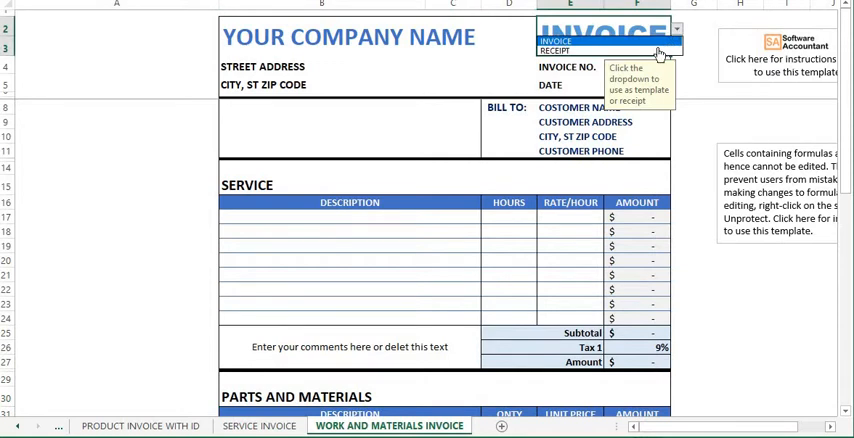
{"action": "left_click", "coordinate": [556, 52]}
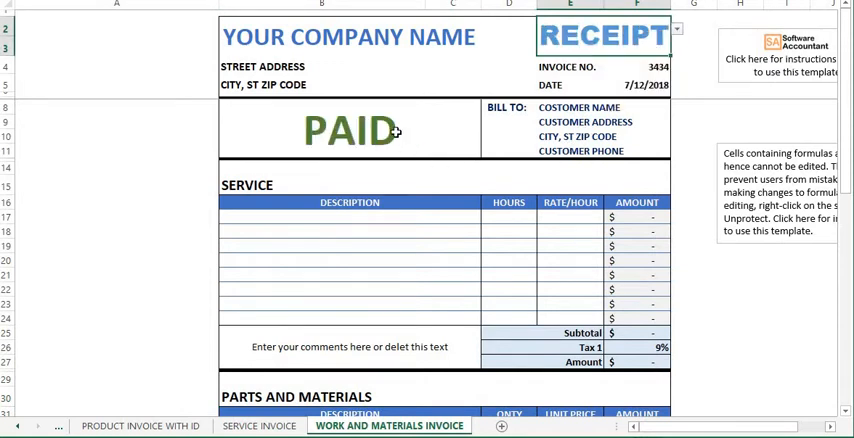
{"action": "left_click", "coordinate": [452, 274]}
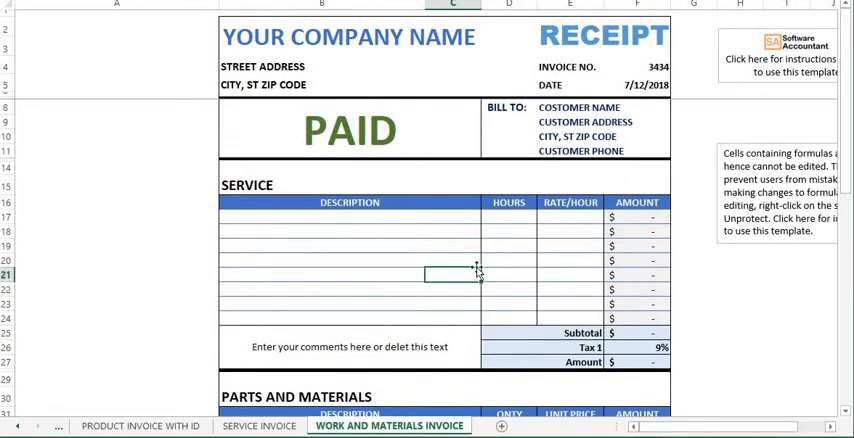
{"action": "left_click", "coordinate": [258, 424]}
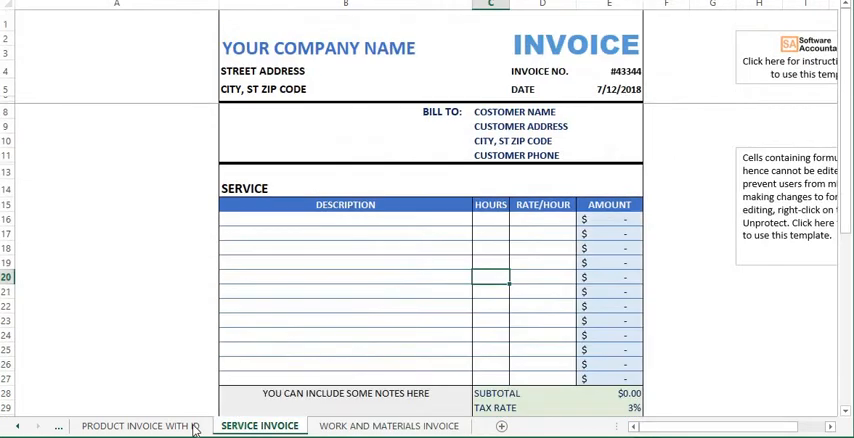
{"action": "left_click", "coordinate": [136, 424]}
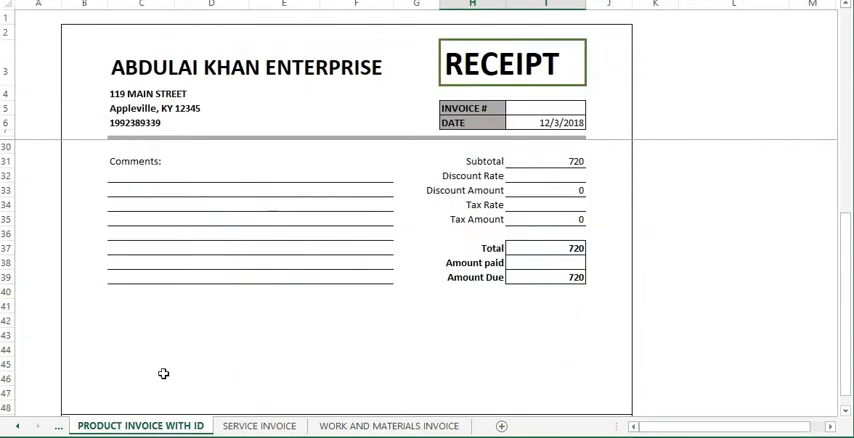